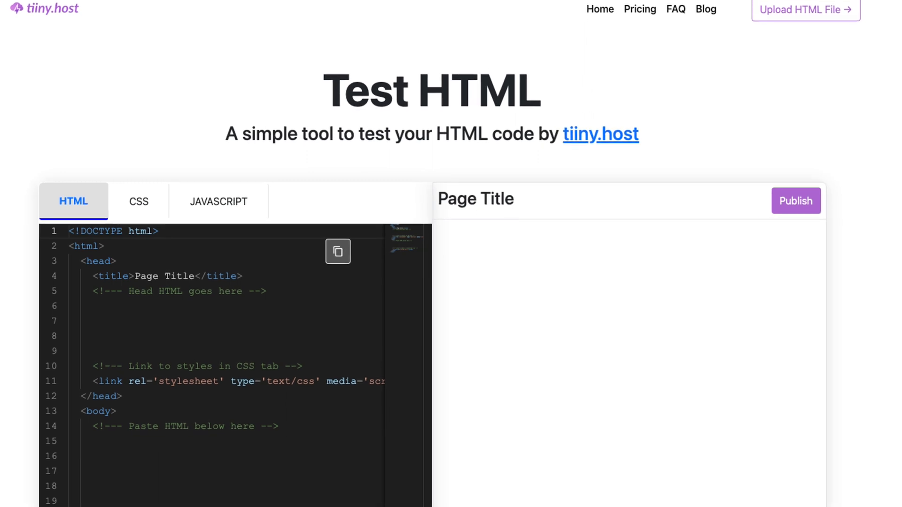
Step: Add a <button>test 1</button> element inside the page body
scroll("down", 3)
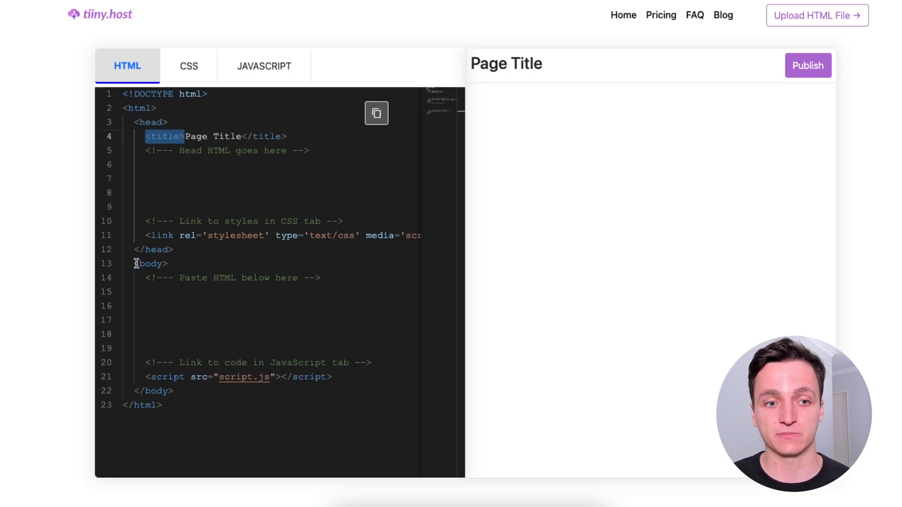
double_click(150, 263)
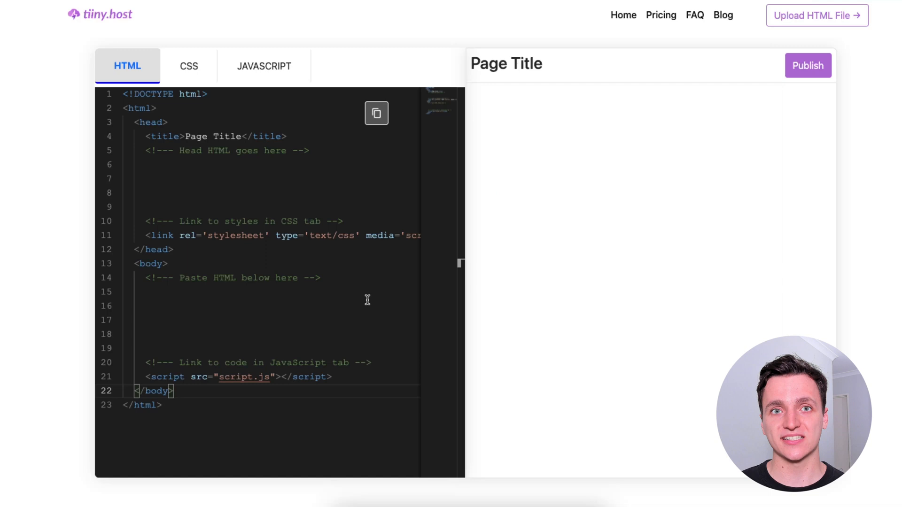
left_click(145, 293)
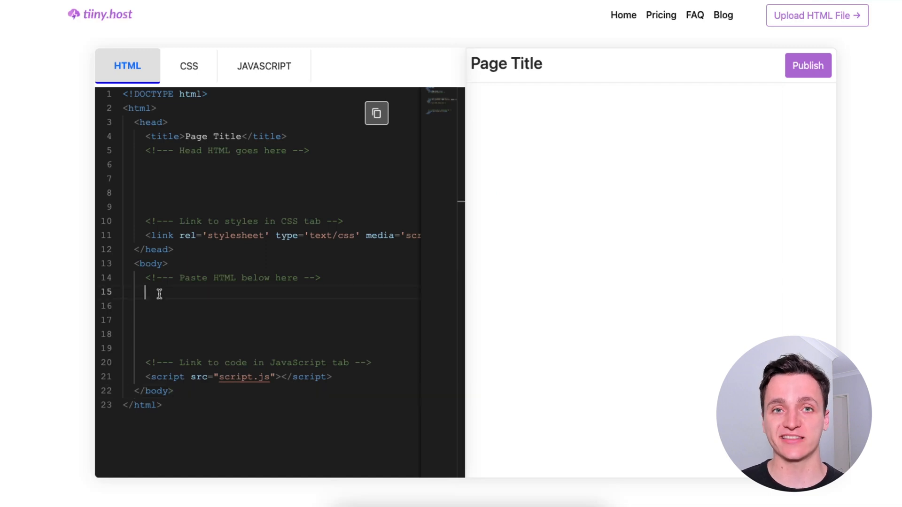
type("<button>")
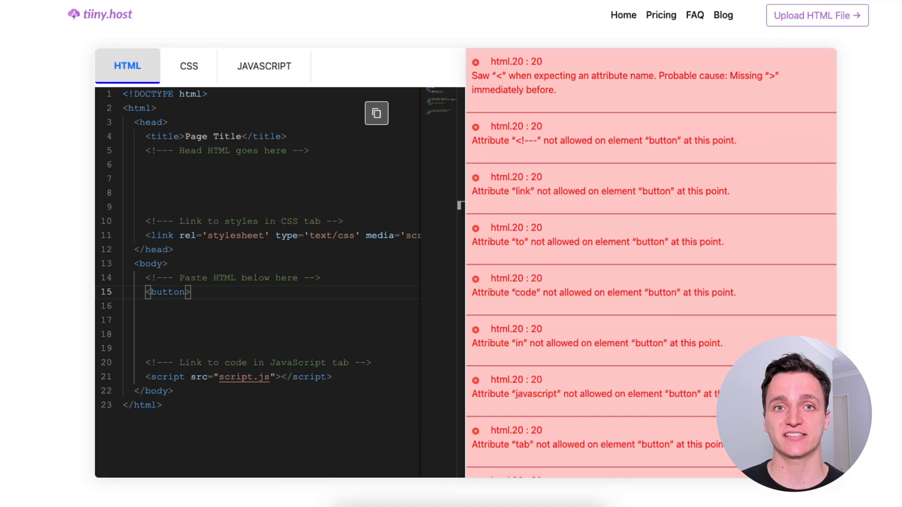
type("test 1</button>")
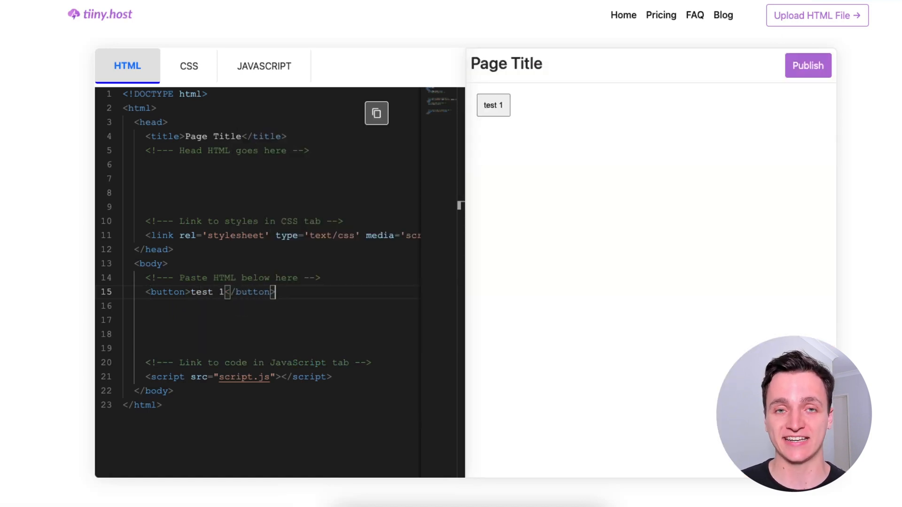
mouse_move(504, 114)
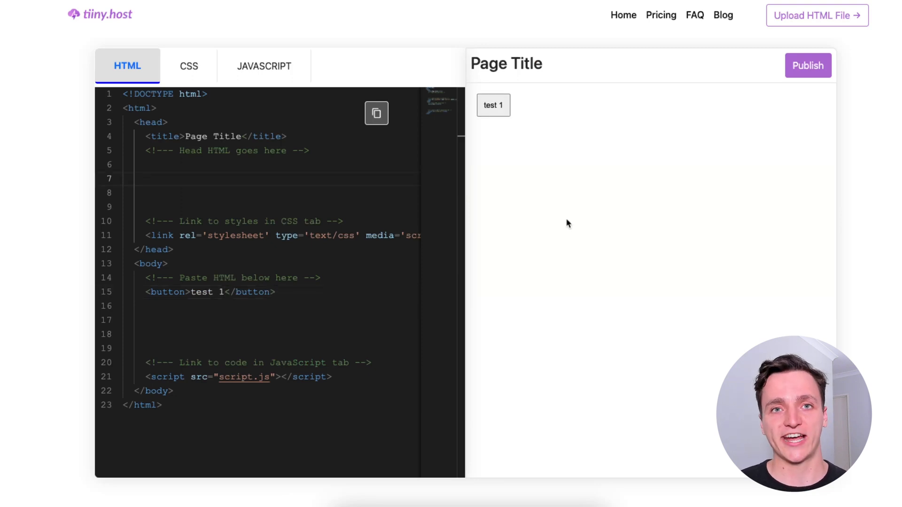
Step: Write a head <script> defining myButtonFunction() that alerts "Hello"
double_click(150, 122)
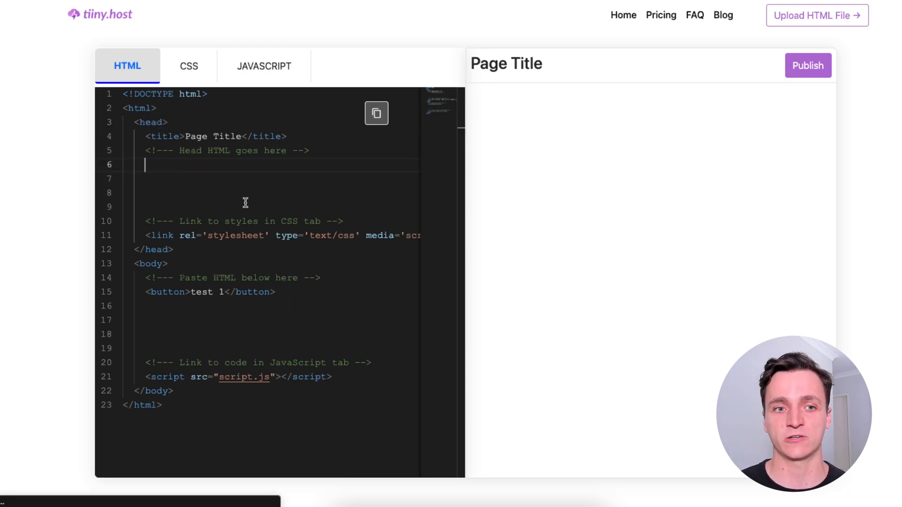
type("<script>")
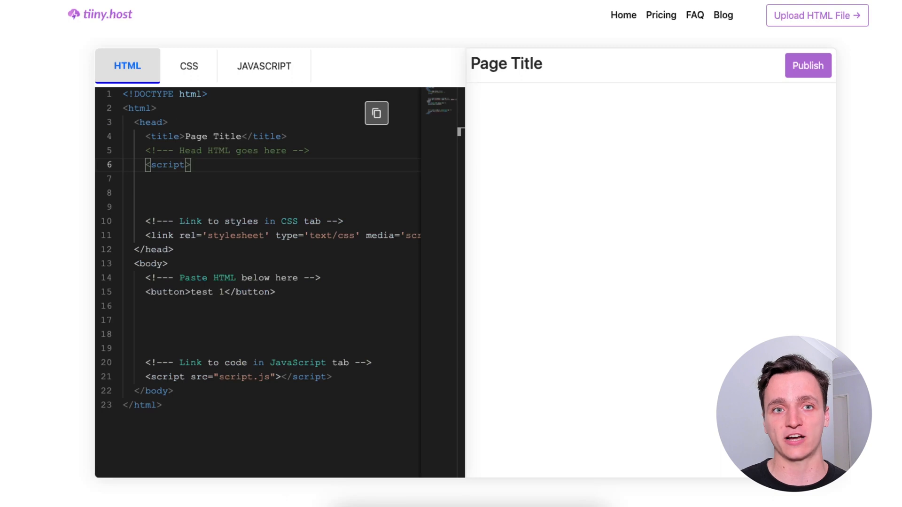
type("function")
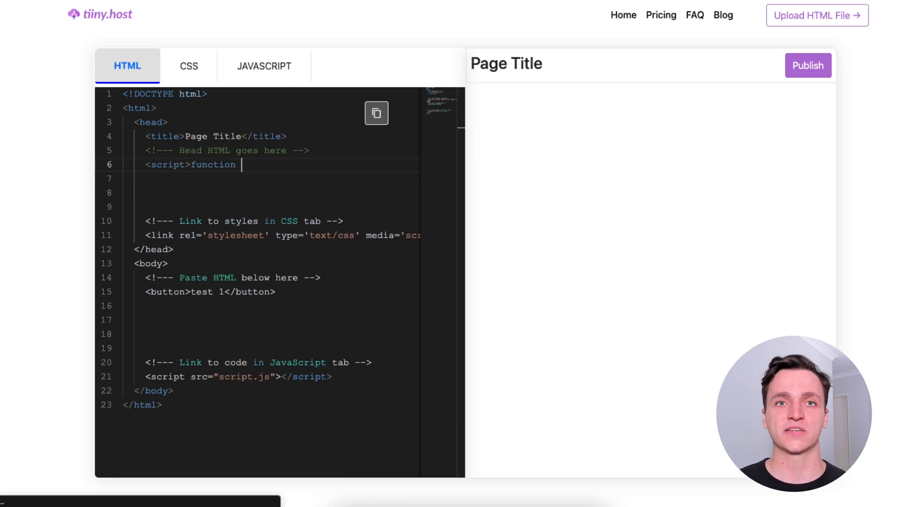
type("myButton")
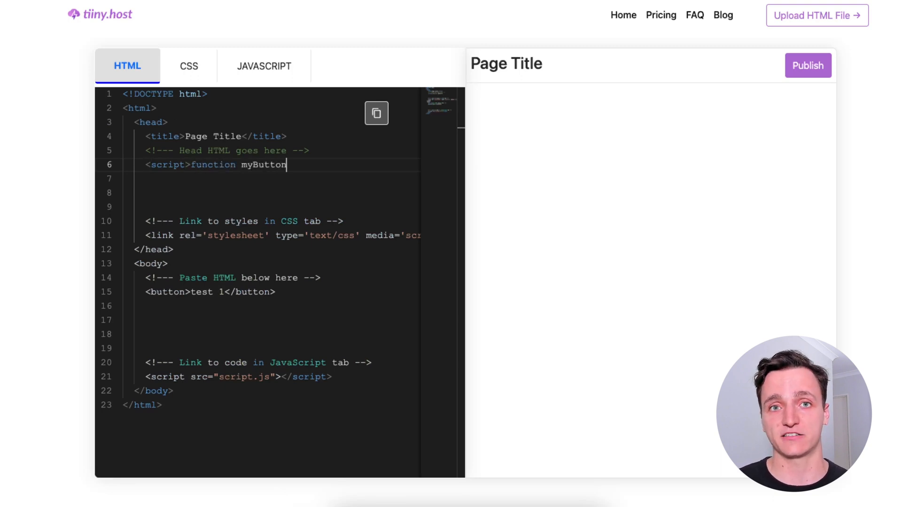
type("Function() {")
left_click(272, 178)
type("alert(\"Hello\")}")
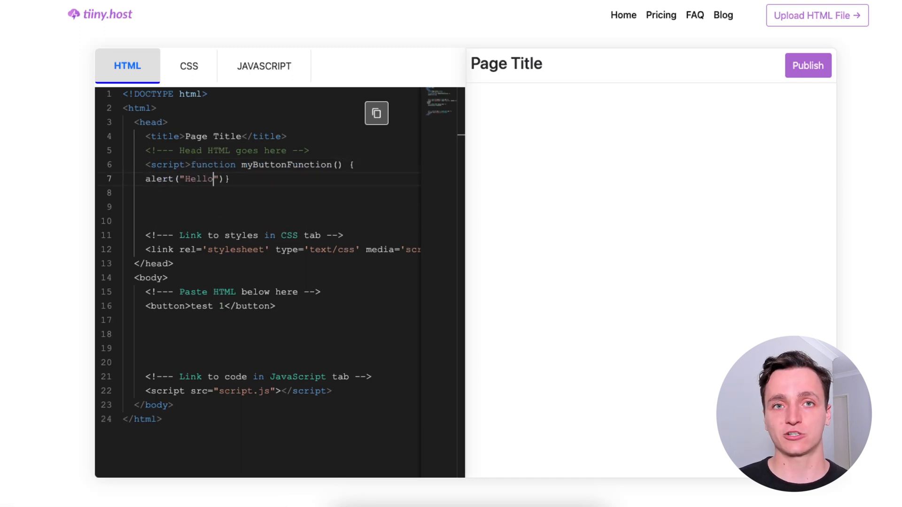
type("</script>")
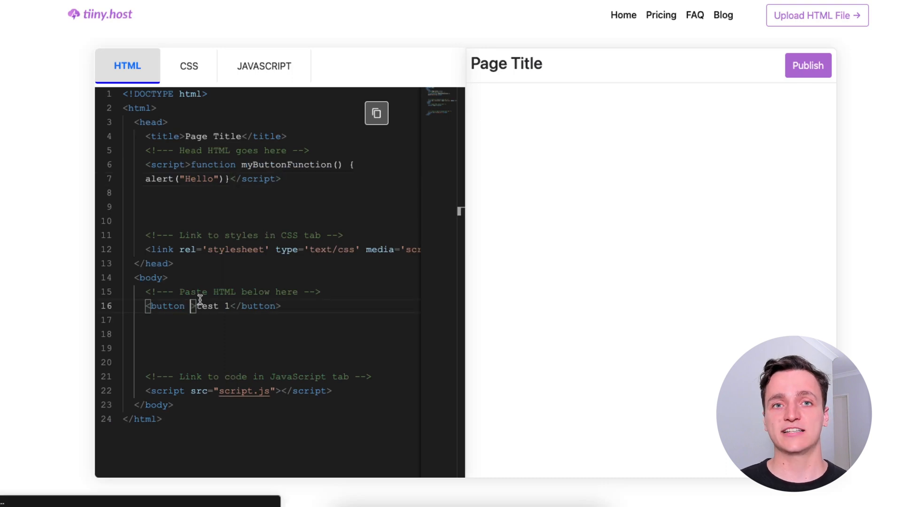
Step: Give test 1 onclick="myButtonFunction()" and confirm its Hello alert in the preview
type("onclick")
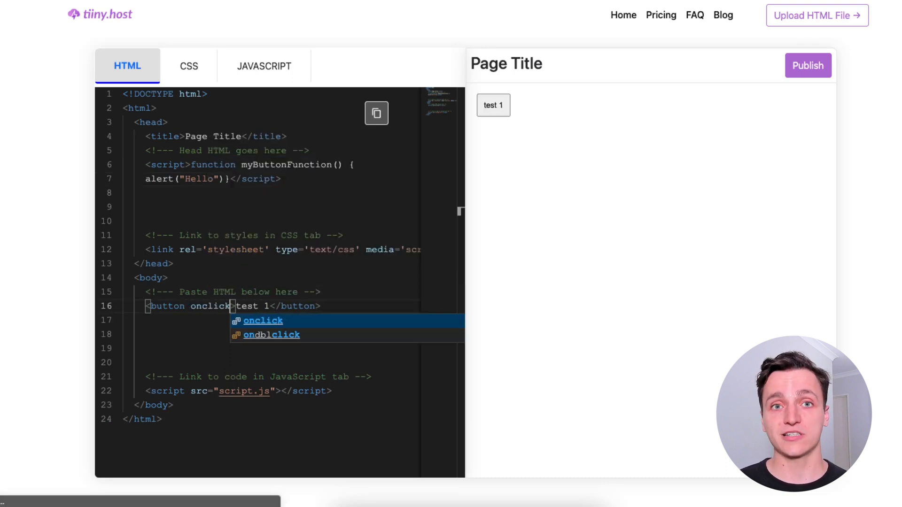
type("=\"myButtonFunction(")
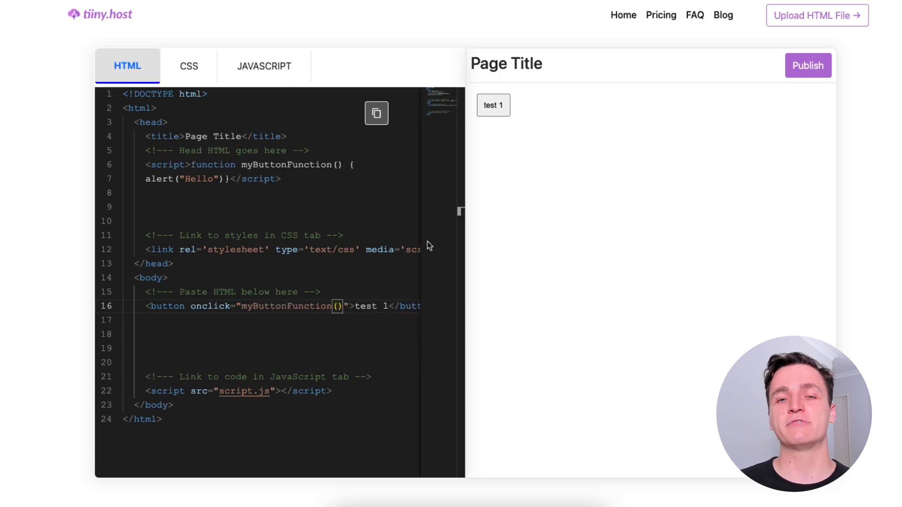
left_click(494, 104)
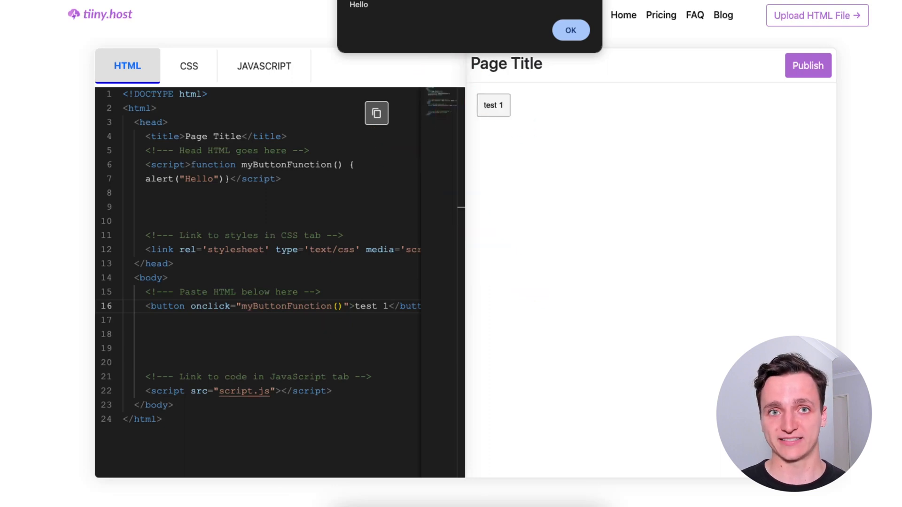
left_click(571, 30)
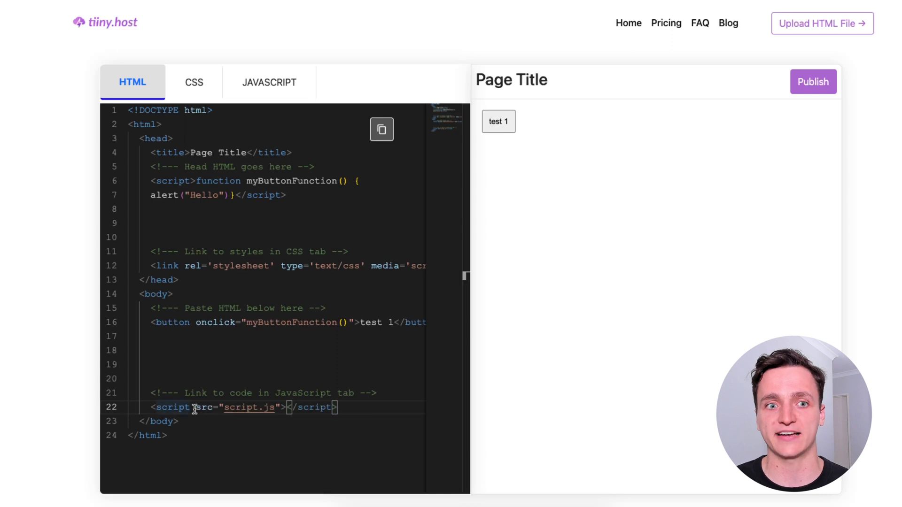
Step: Change myFunction's querySelector target in script.js from #replace to button
double_click(250, 408)
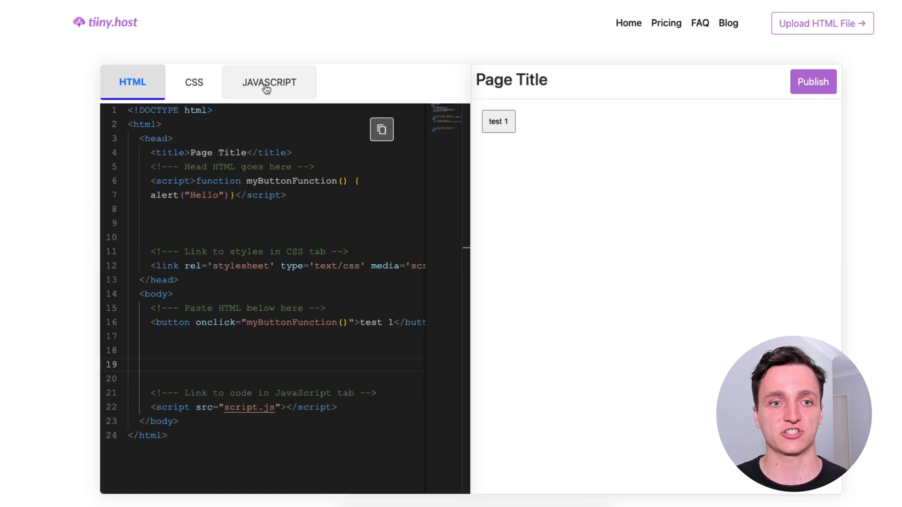
left_click(269, 82)
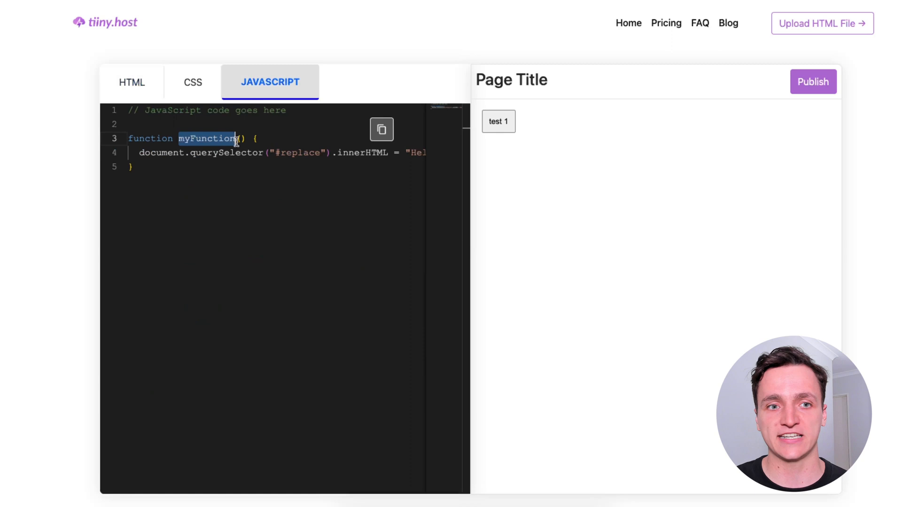
double_click(298, 153)
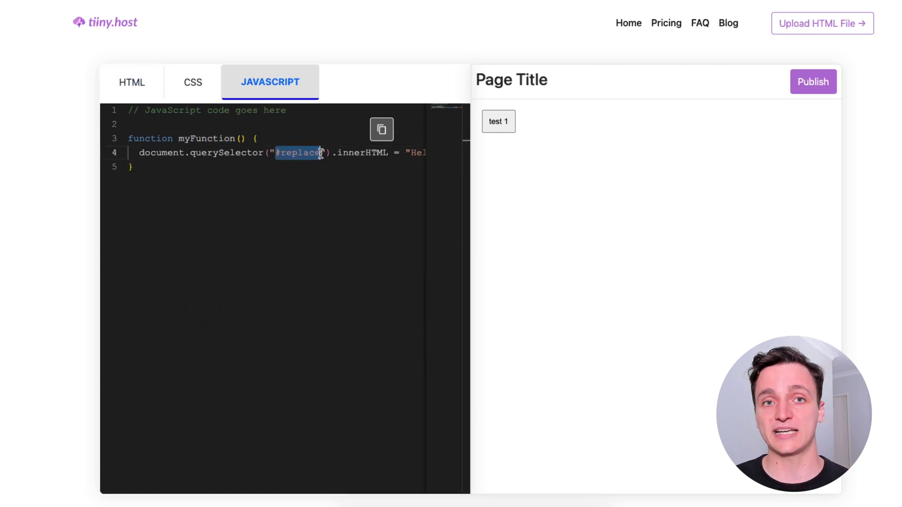
type("button")
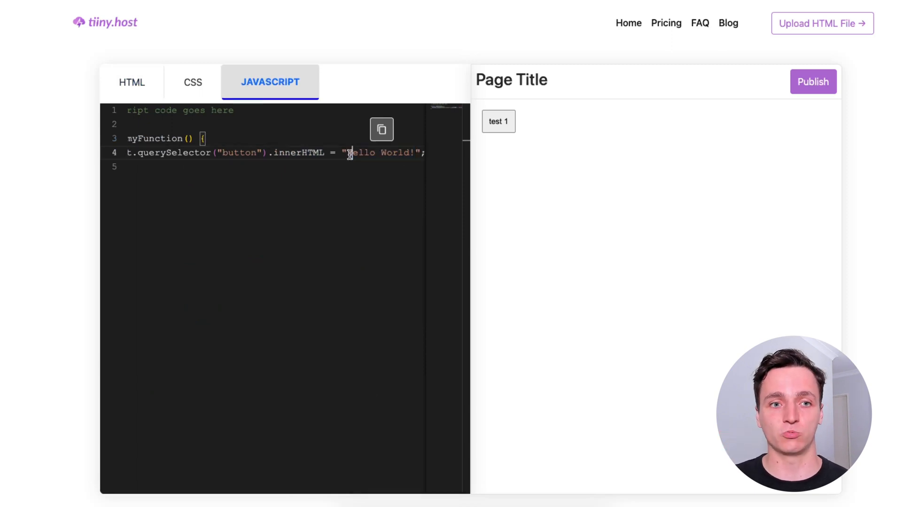
left_click(132, 82)
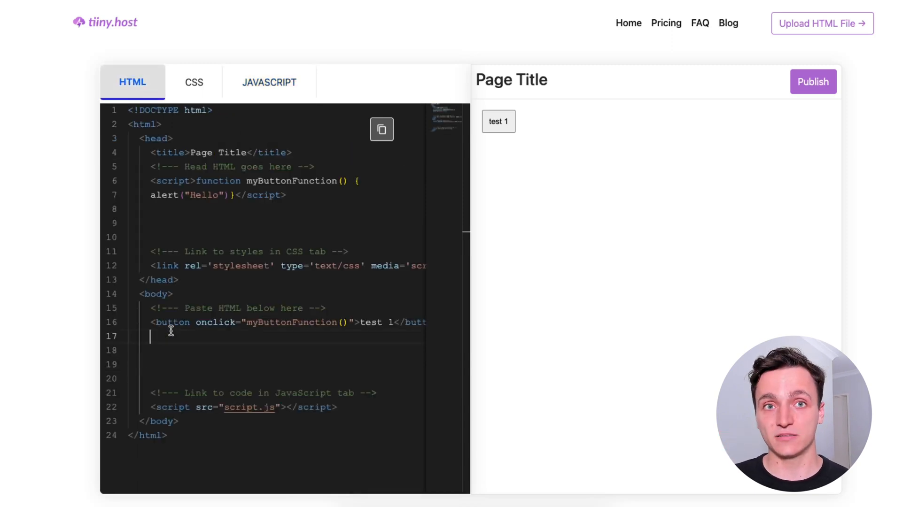
Step: Add a test2 button with onclick="myFunction()" below test 1
type("<button onclick=")
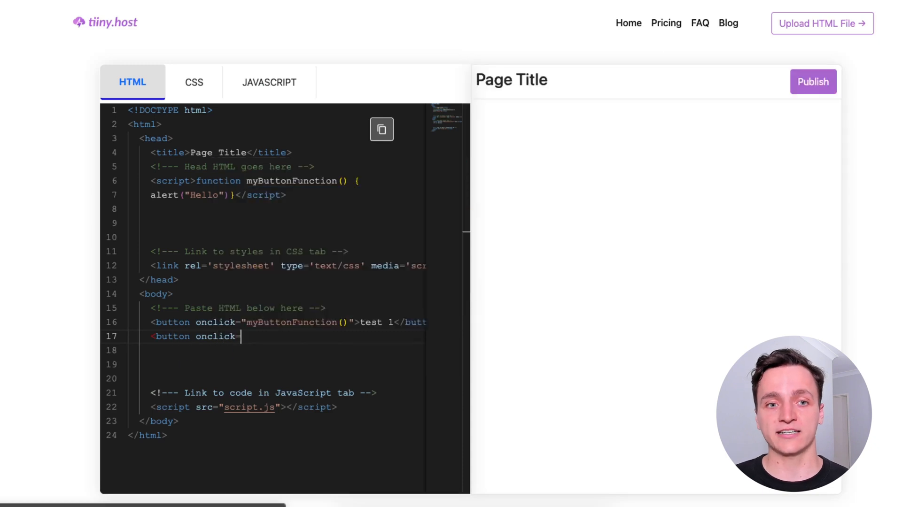
type("\"myFunction()\">test2</button>")
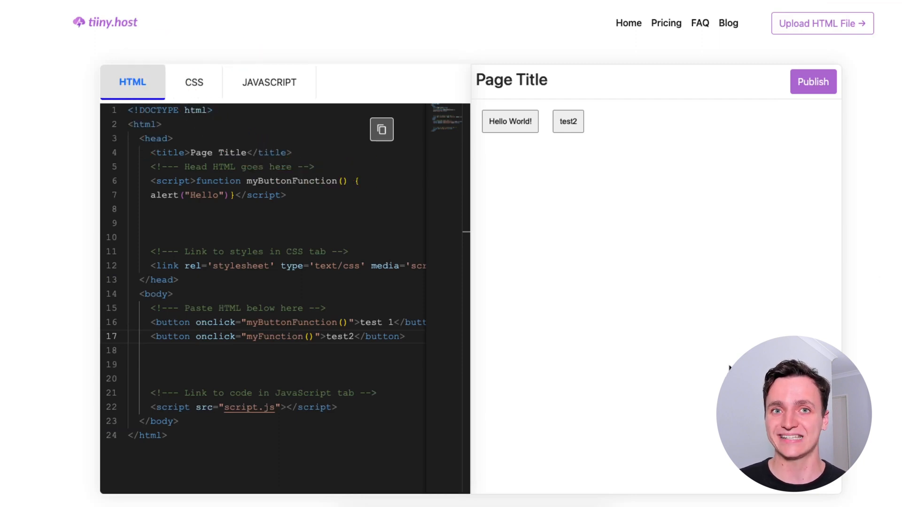
Step: Publish the page under the link name html-app.tiiny.co
left_click(813, 81)
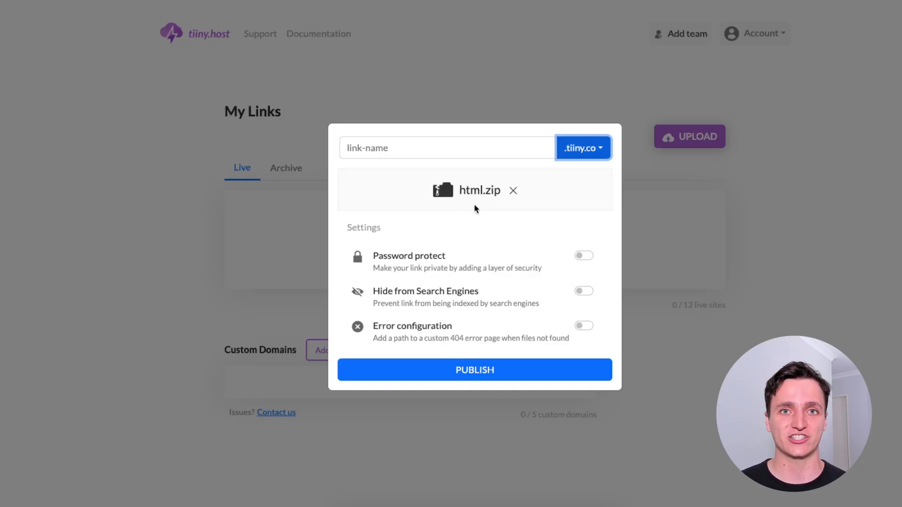
left_click(583, 148)
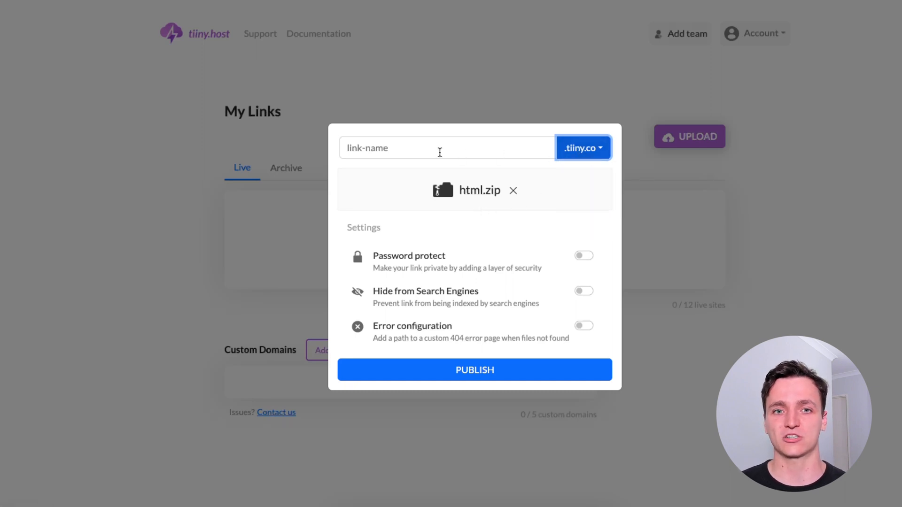
type("html-a")
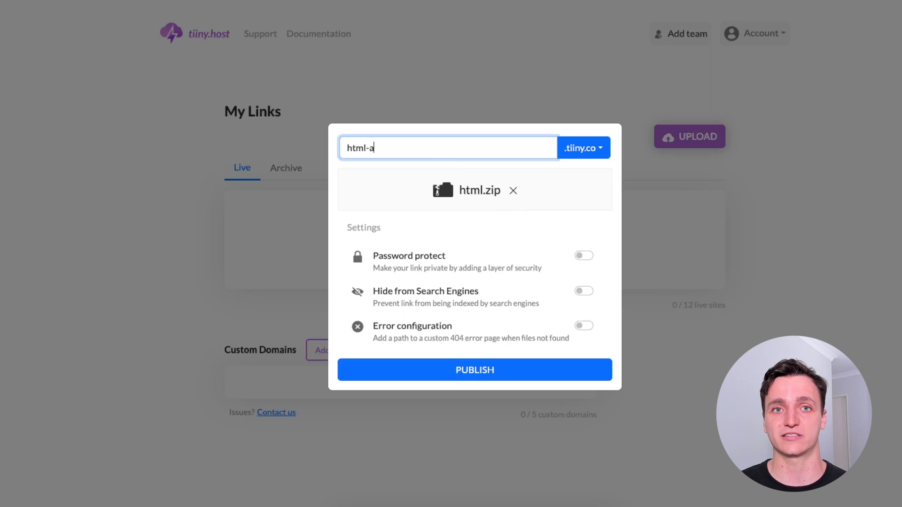
left_click(475, 370)
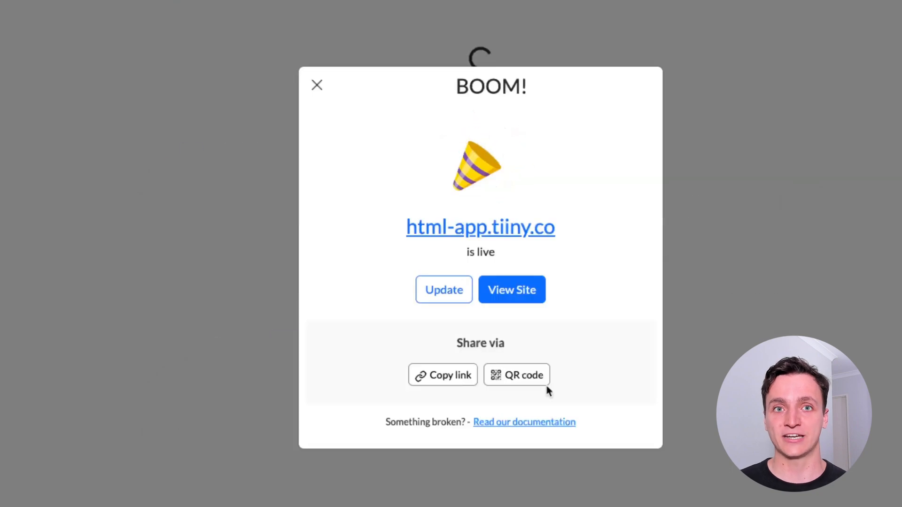
Step: Open the live html-app.tiiny.co site and press test 1 for the Hello alert
left_click(512, 289)
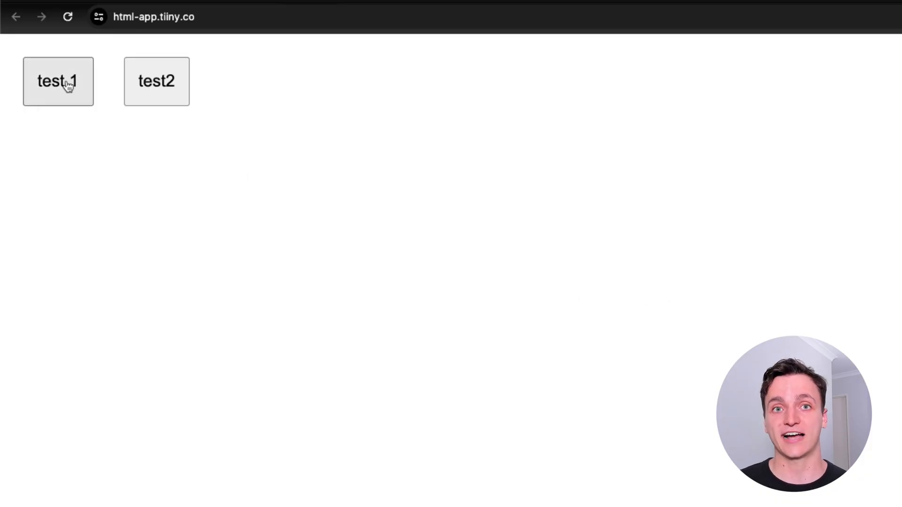
left_click(59, 81)
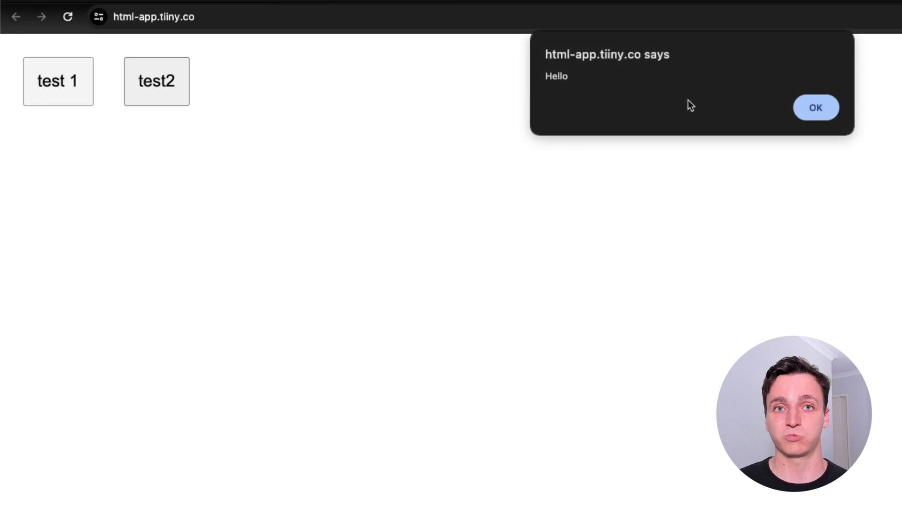